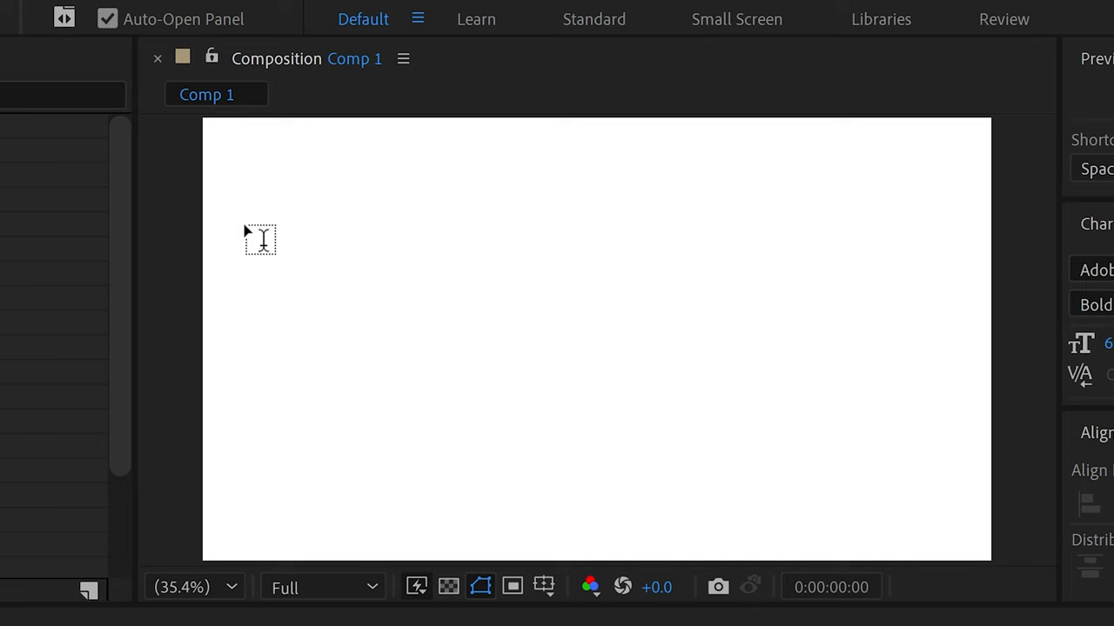
Add a text layer reading 00:00:00 to Comp 1 with the Type tool.
text(00:00:00)
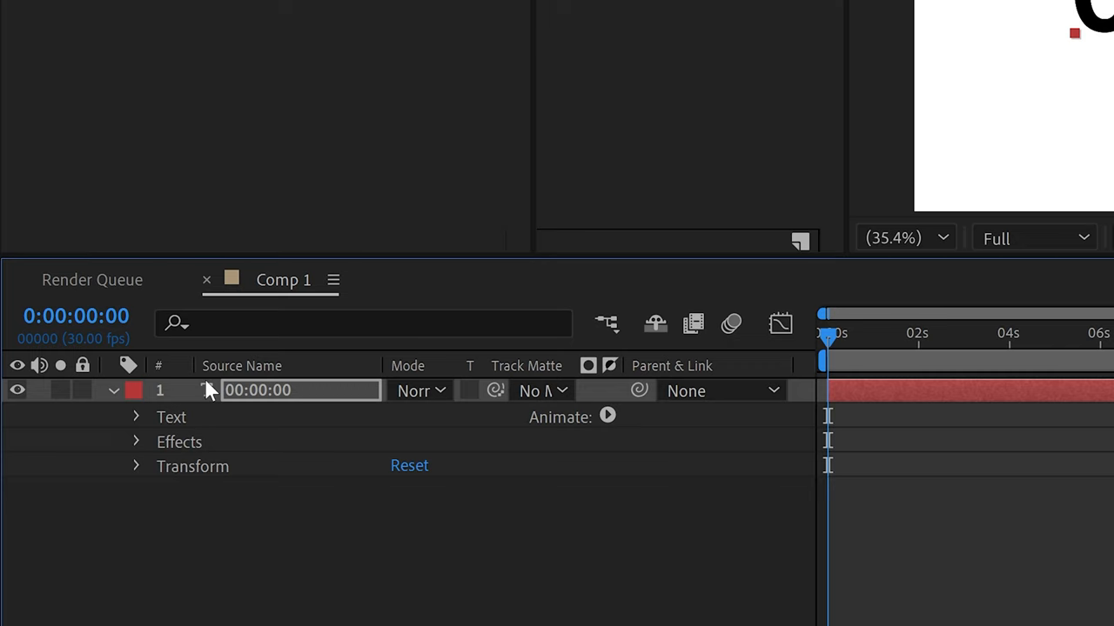
Expand the 00:00:00 text layer to show its Text, Effects and Transform properties.
click(136, 418)
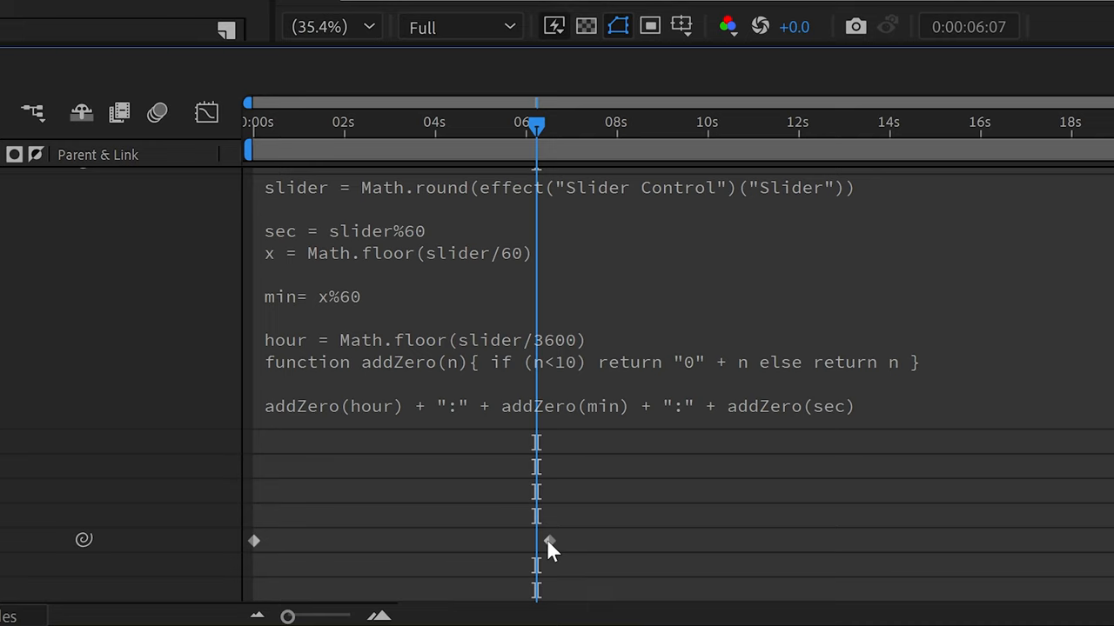
Move the current-time indicator to around the six-second mark for Slider keyframing.
drag(548, 542, 783, 541)
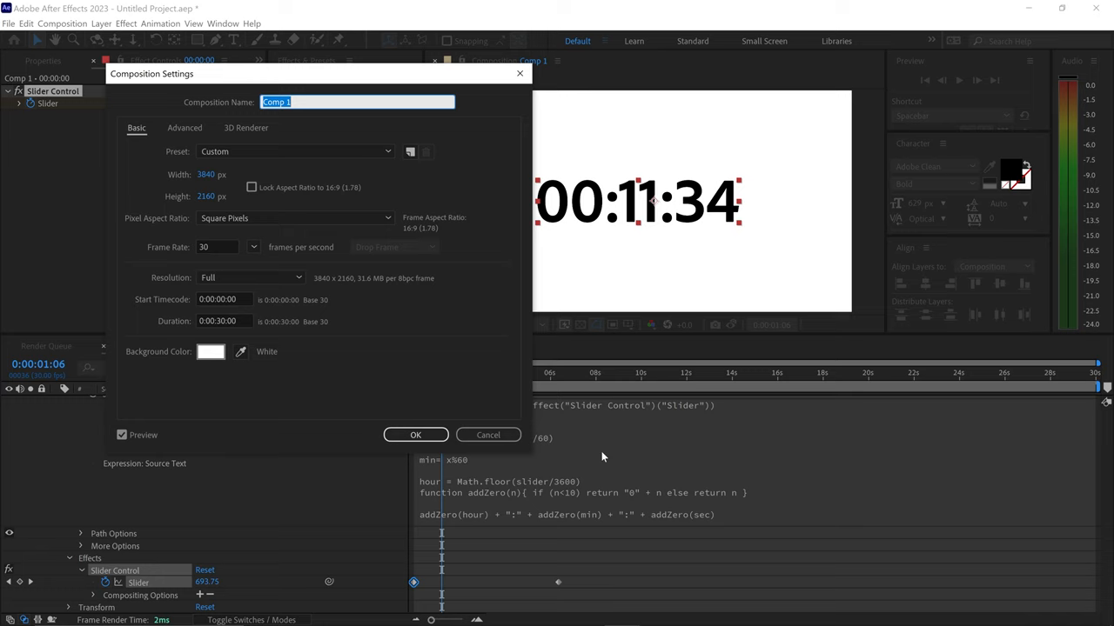
mouse_move(422, 398)
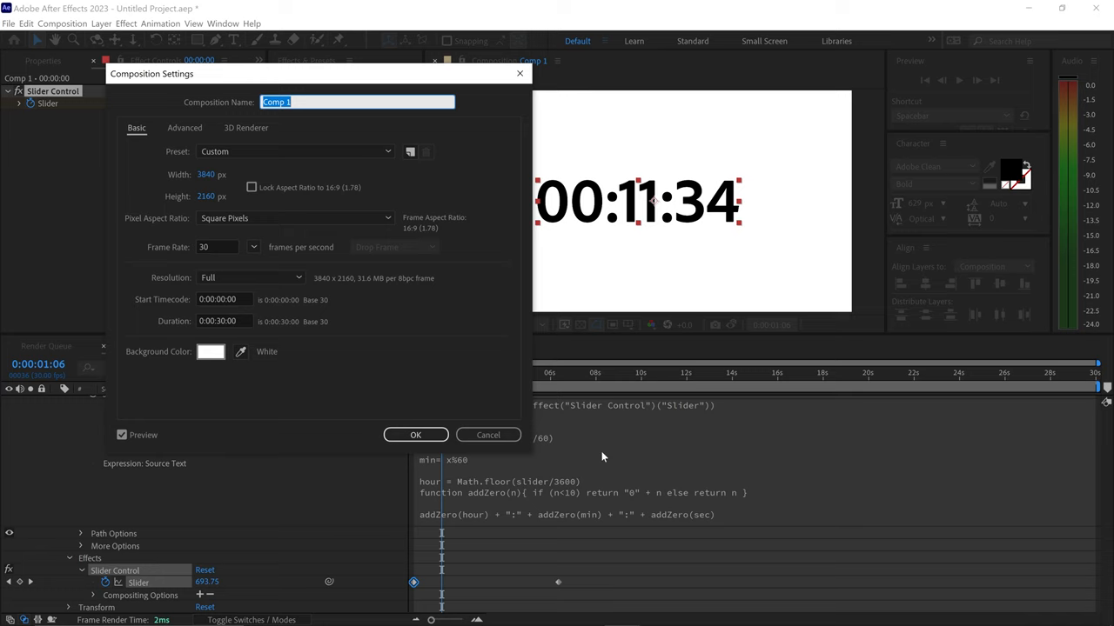